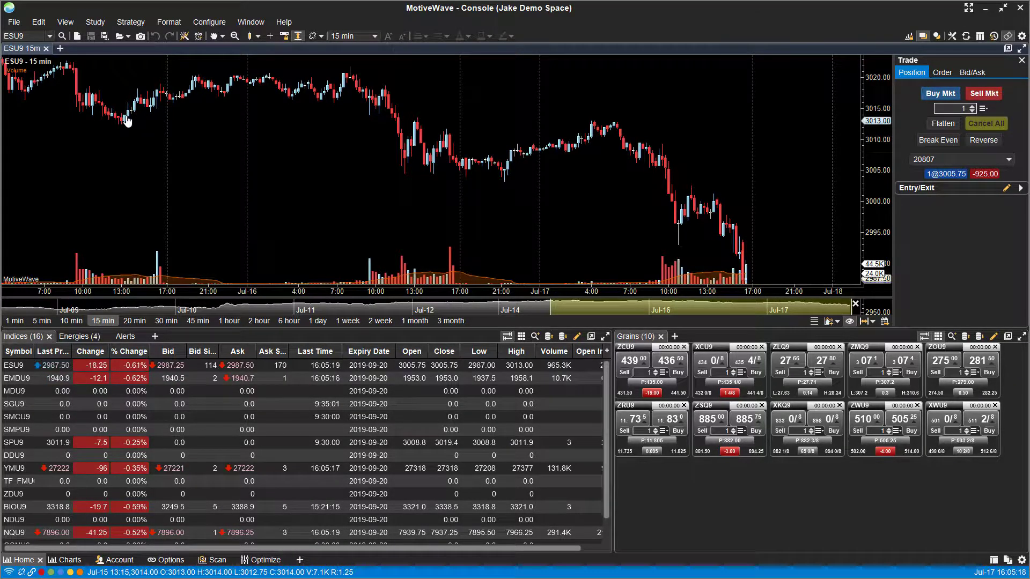
mouse_move(126, 122)
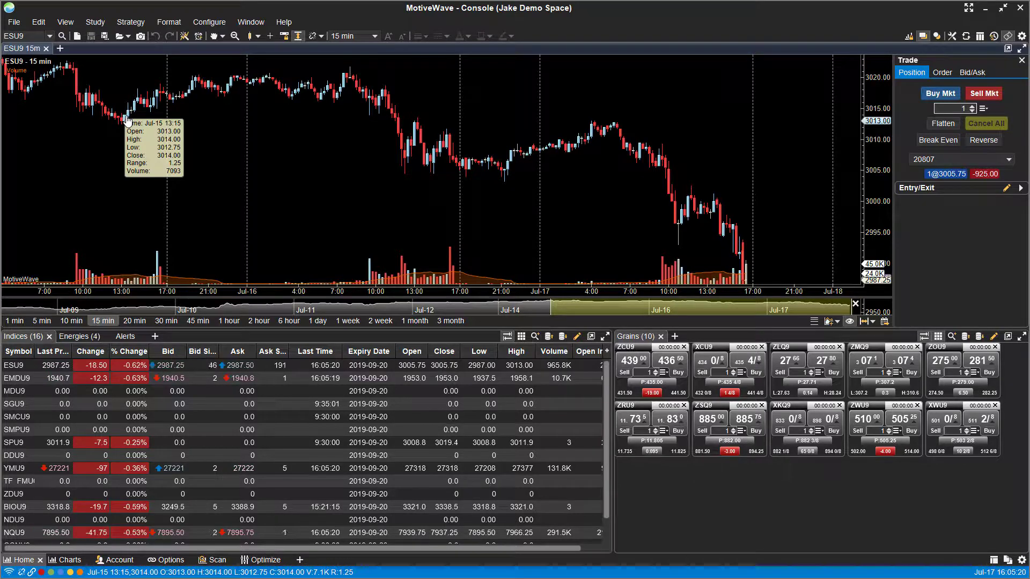
mouse_move(354, 113)
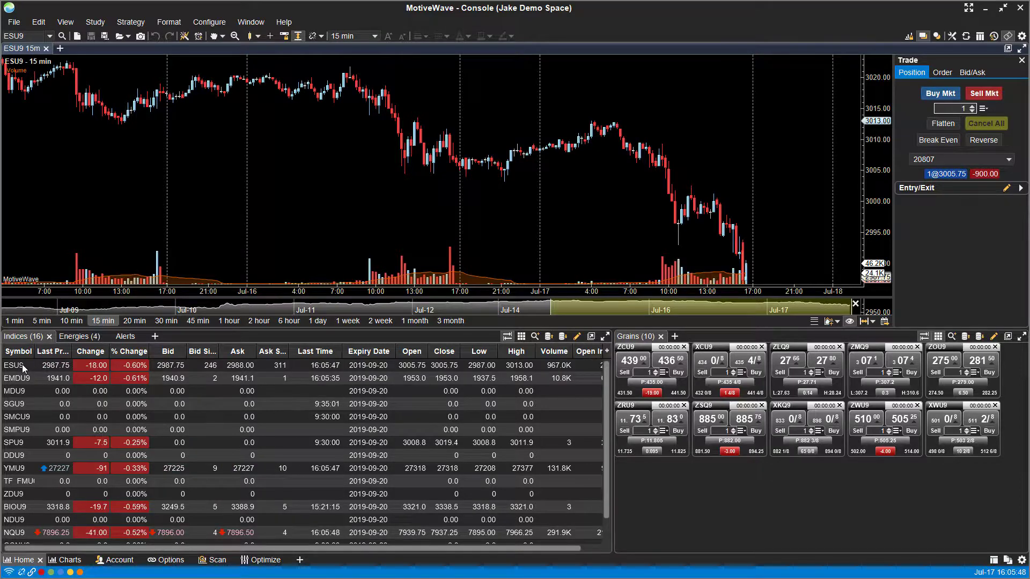
Open ESU9 in its own chart window, reposition it, then close that window
right_click(13, 365)
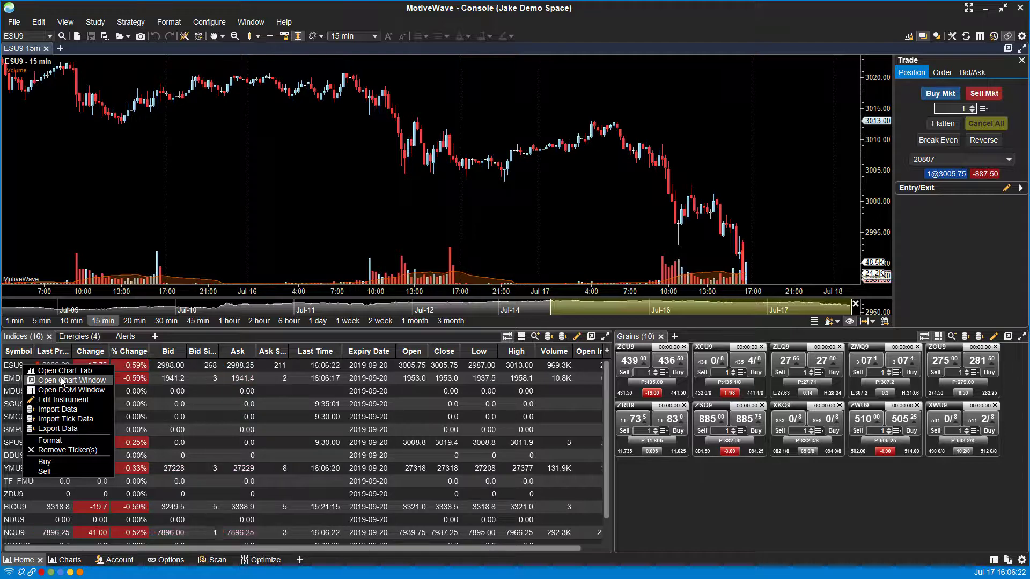
click(70, 379)
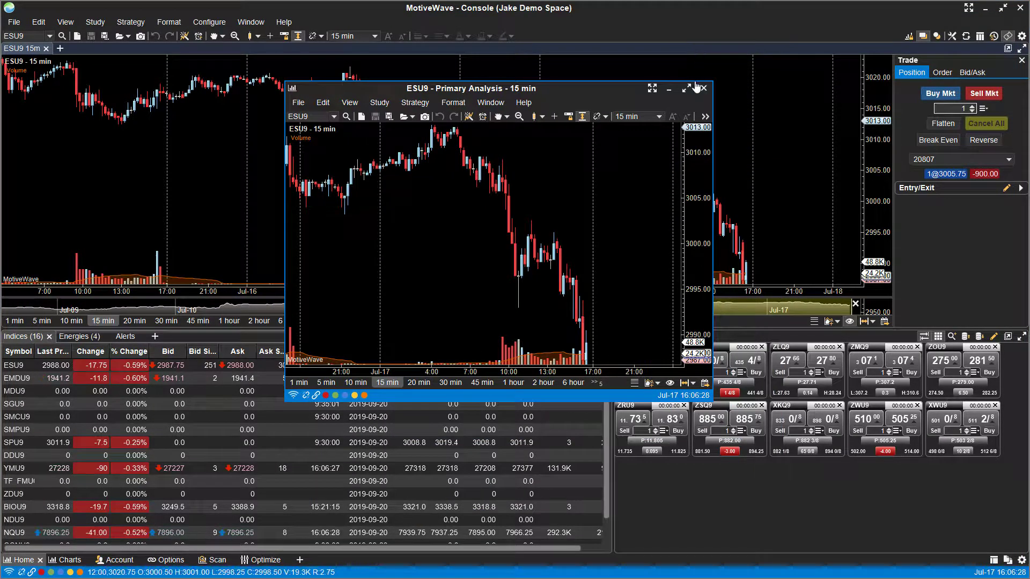
click(685, 88)
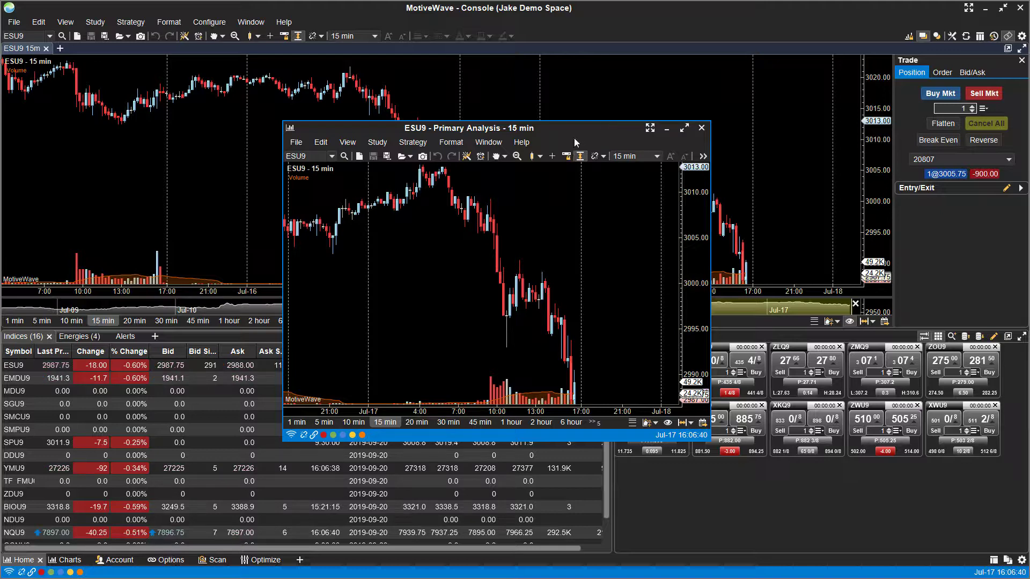
click(701, 128)
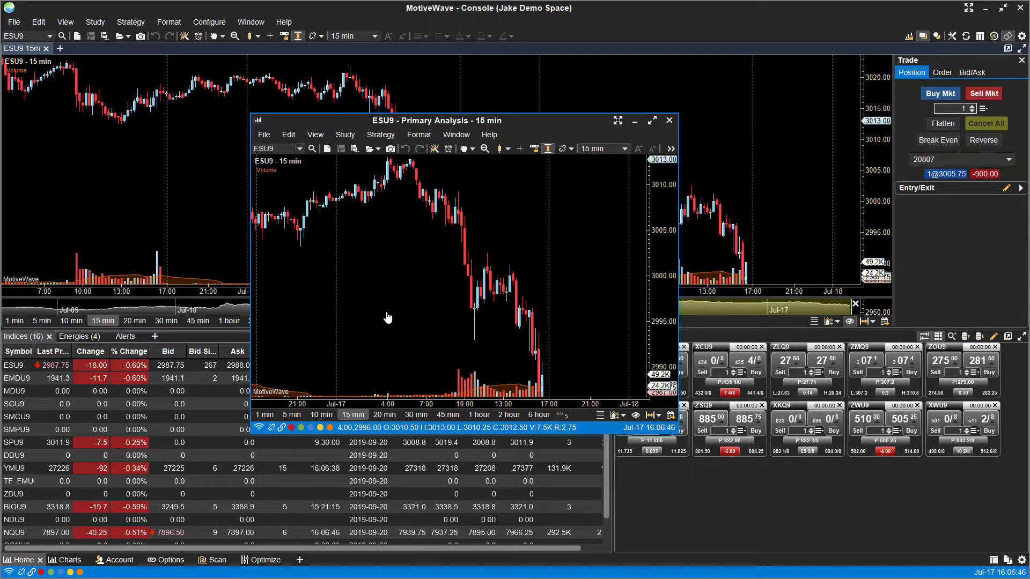
mouse_move(354, 279)
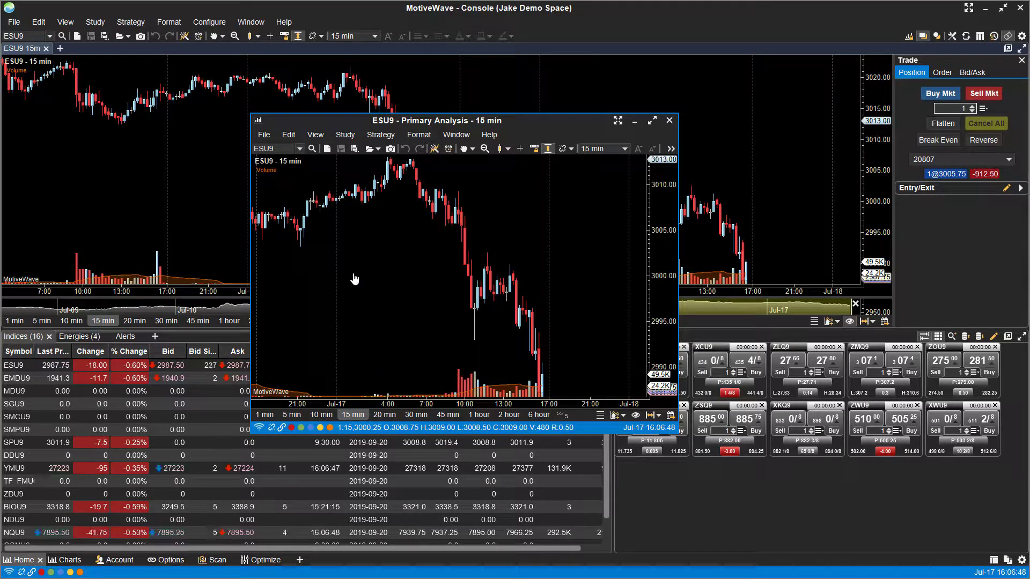
click(669, 120)
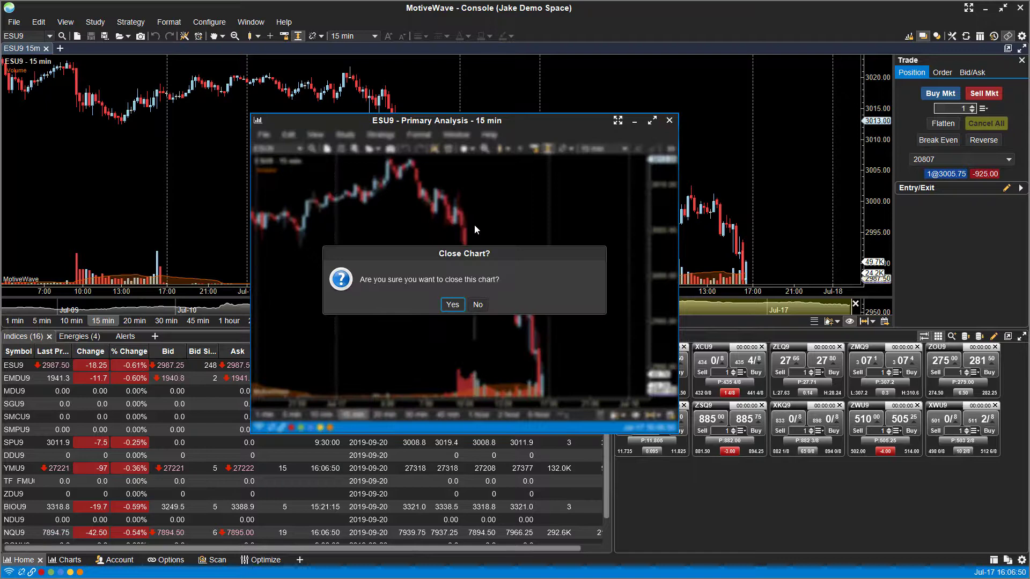
click(451, 304)
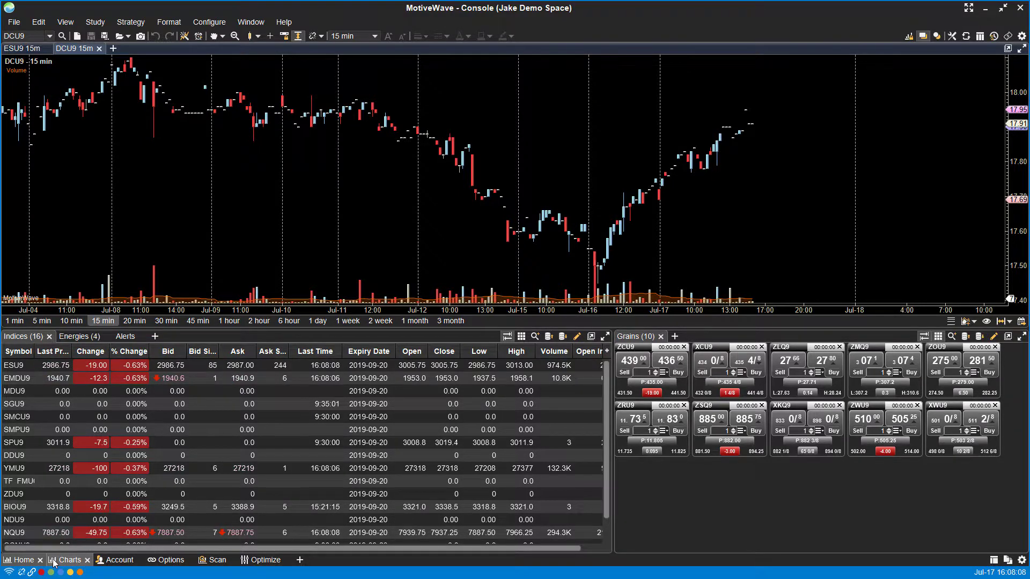
click(69, 560)
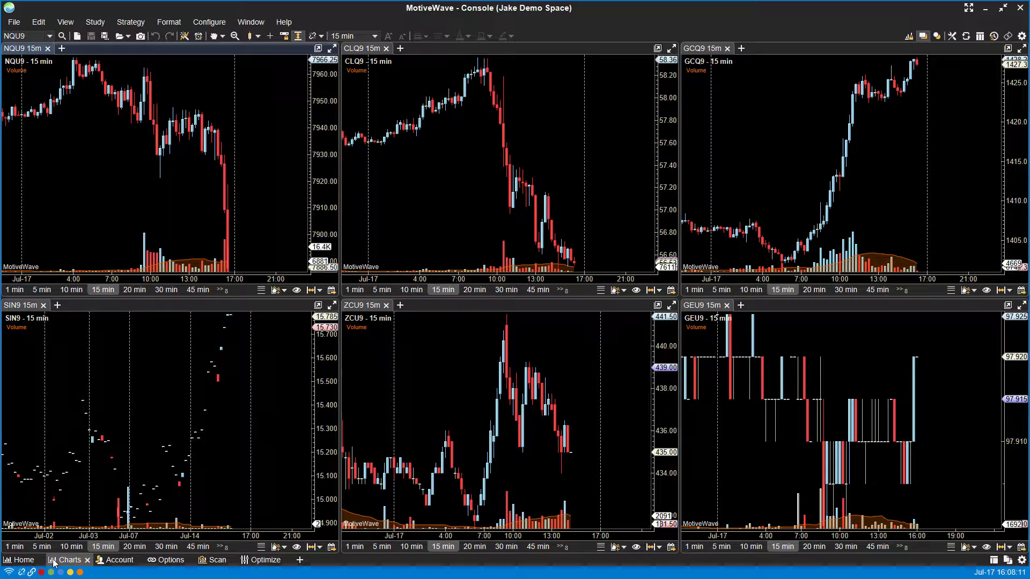
mouse_move(302, 250)
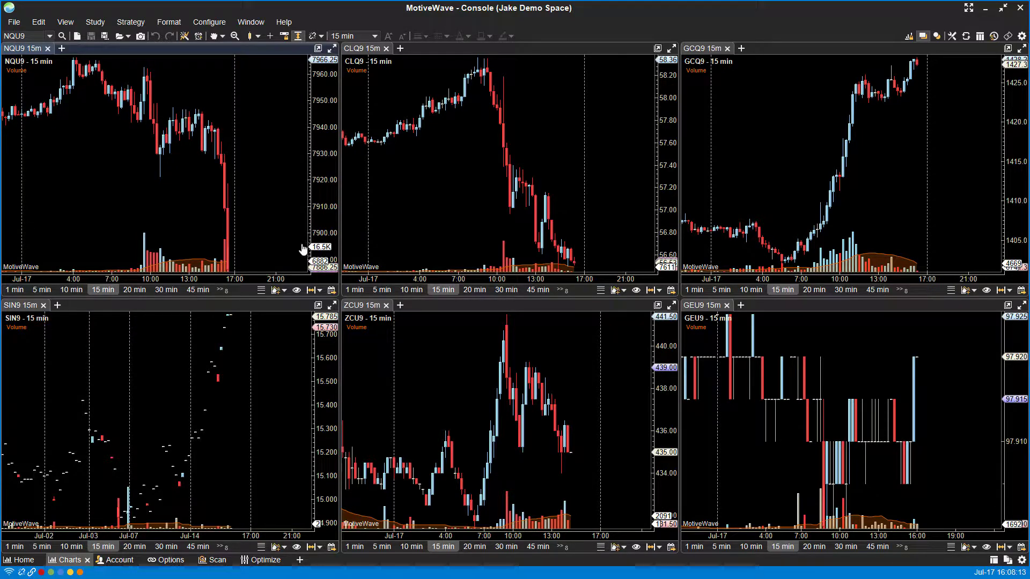
mouse_move(297, 362)
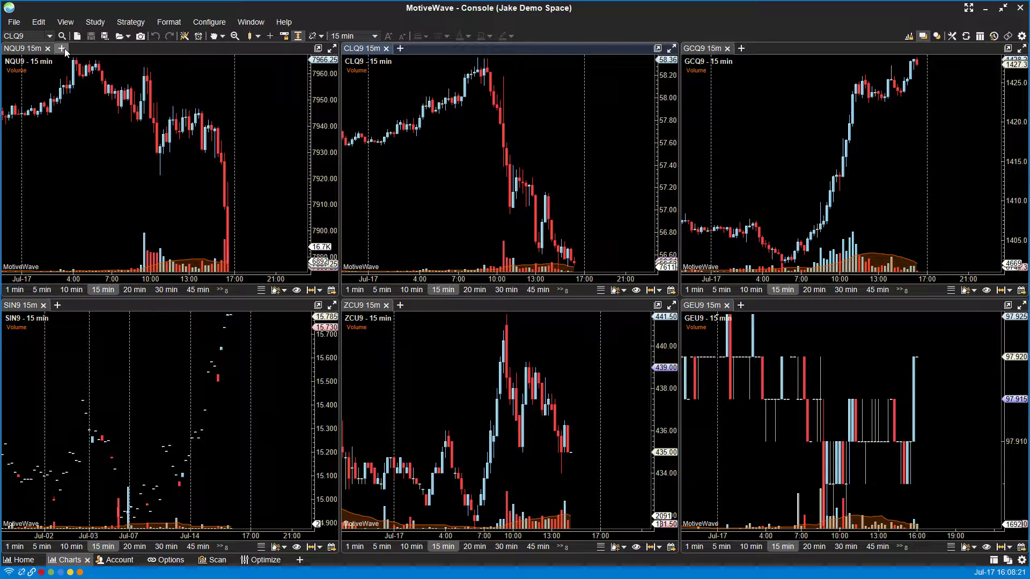
click(60, 49)
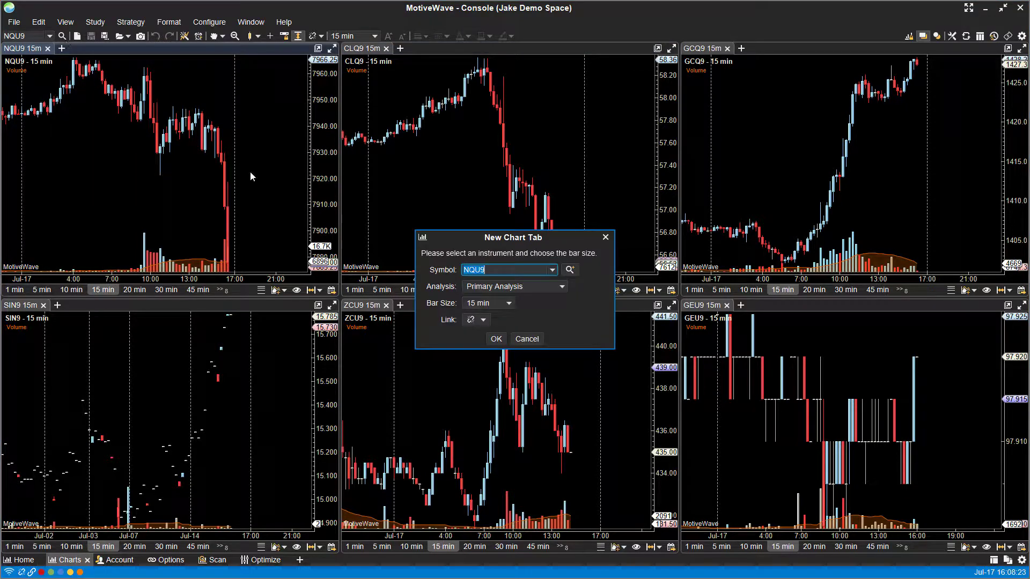
click(495, 339)
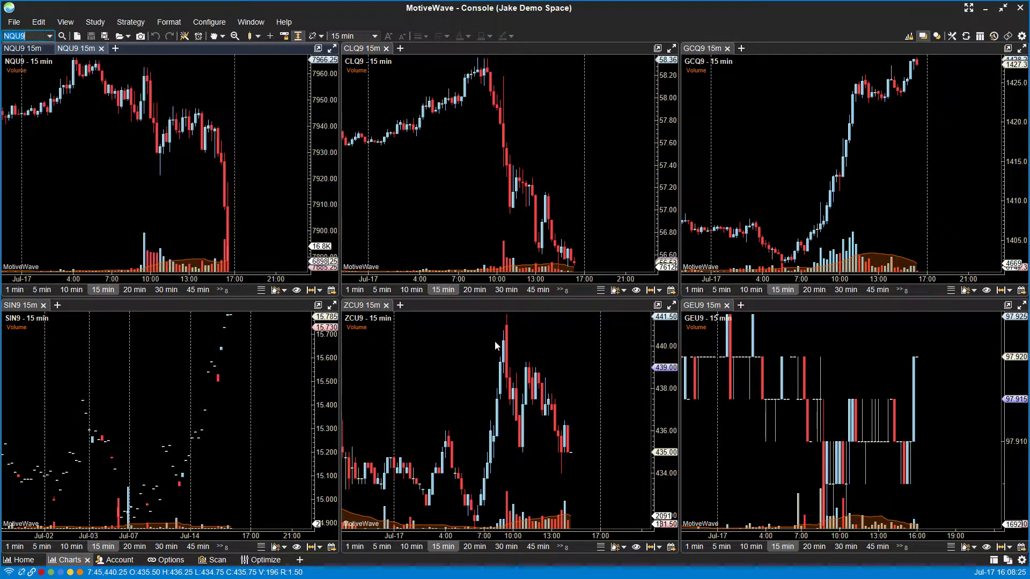
mouse_move(381, 144)
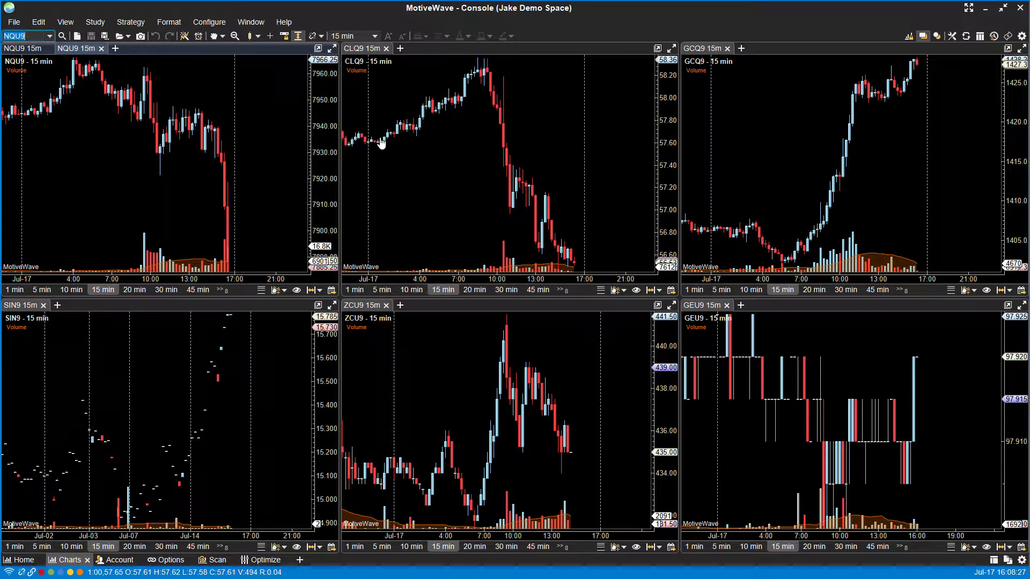
mouse_move(290, 207)
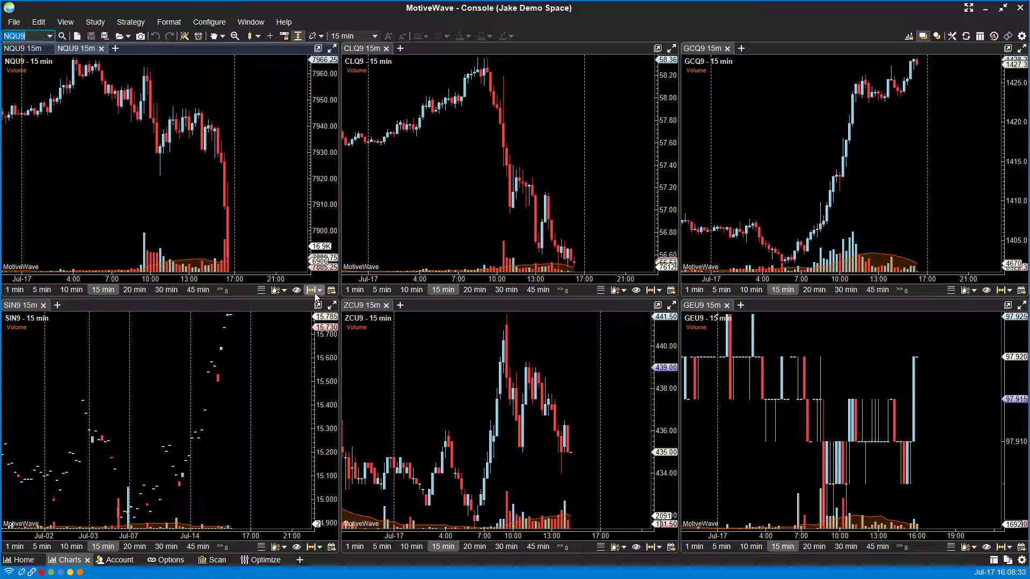
mouse_move(148, 99)
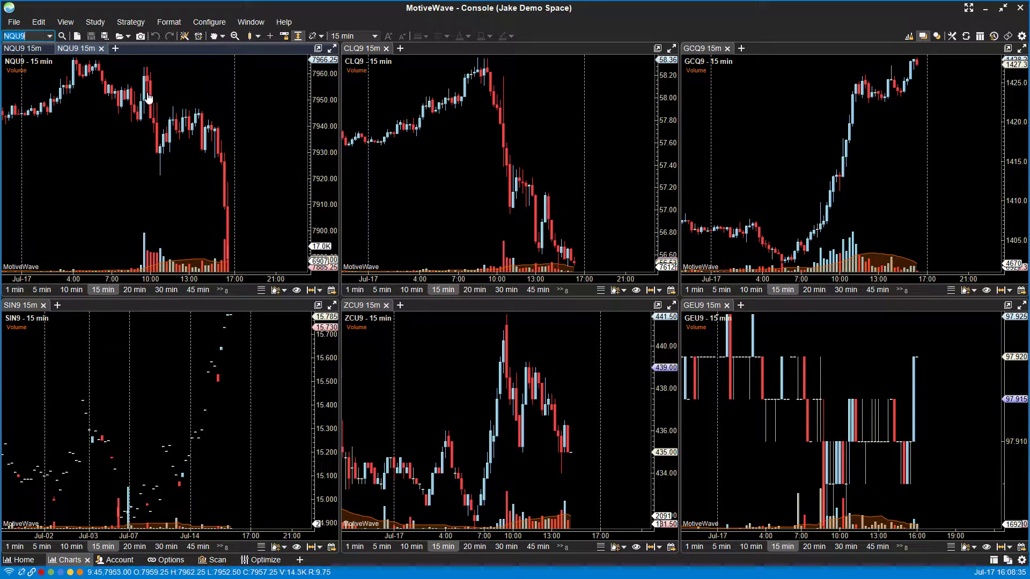
mouse_move(149, 98)
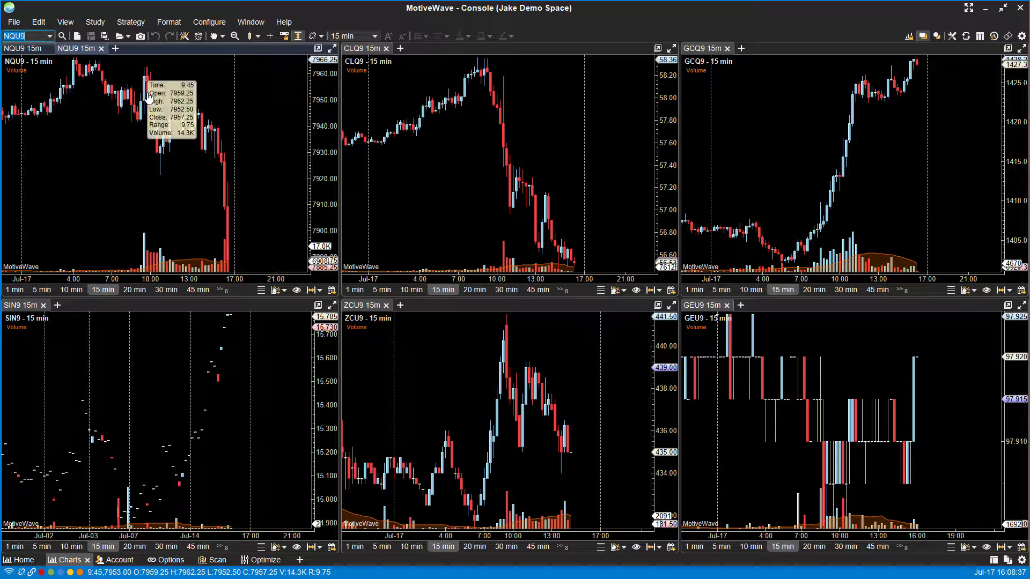
mouse_move(95, 208)
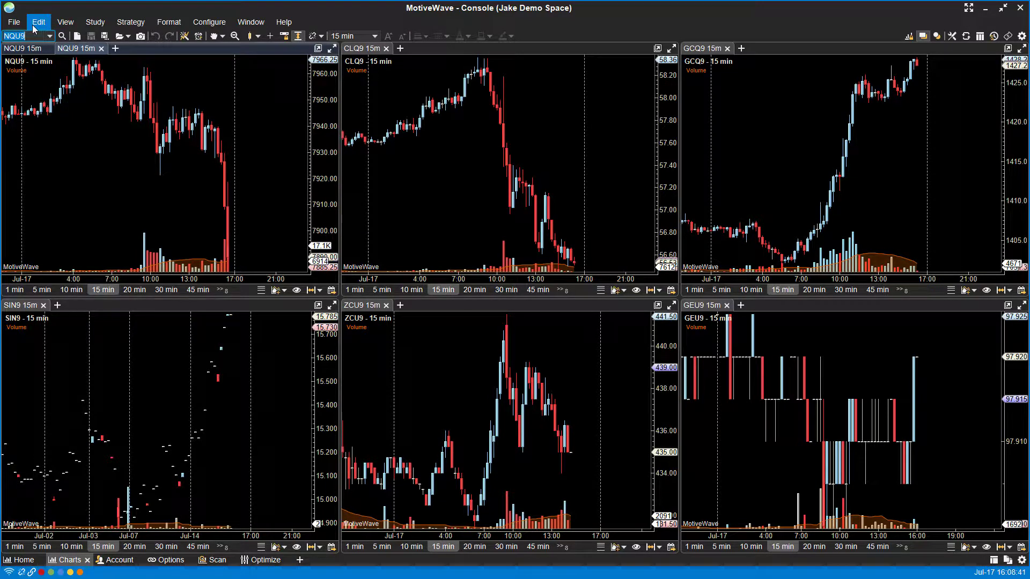
mouse_move(146, 188)
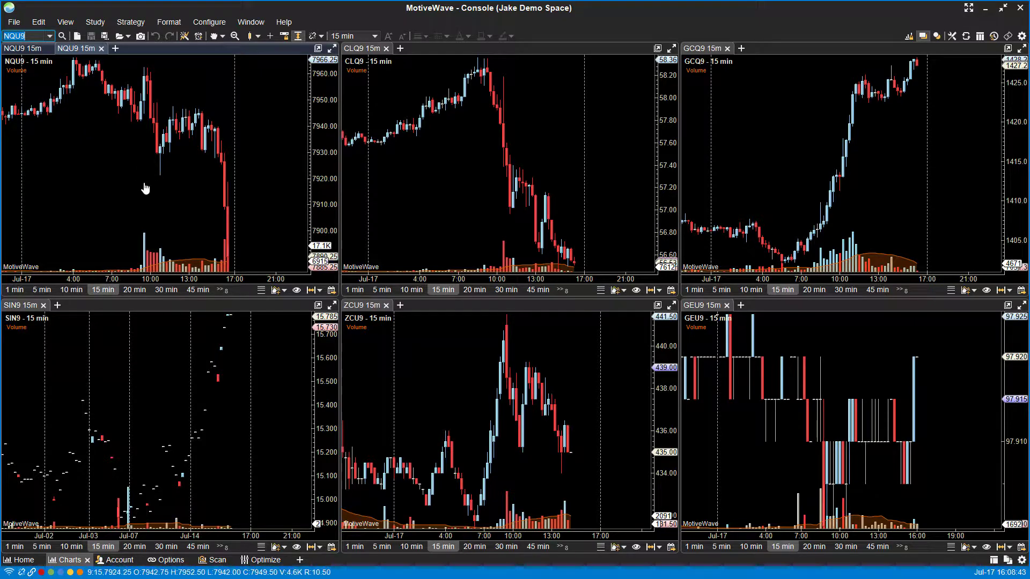
Create a new single-chart-layout page and start naming it 'Demo Charts'
click(301, 560)
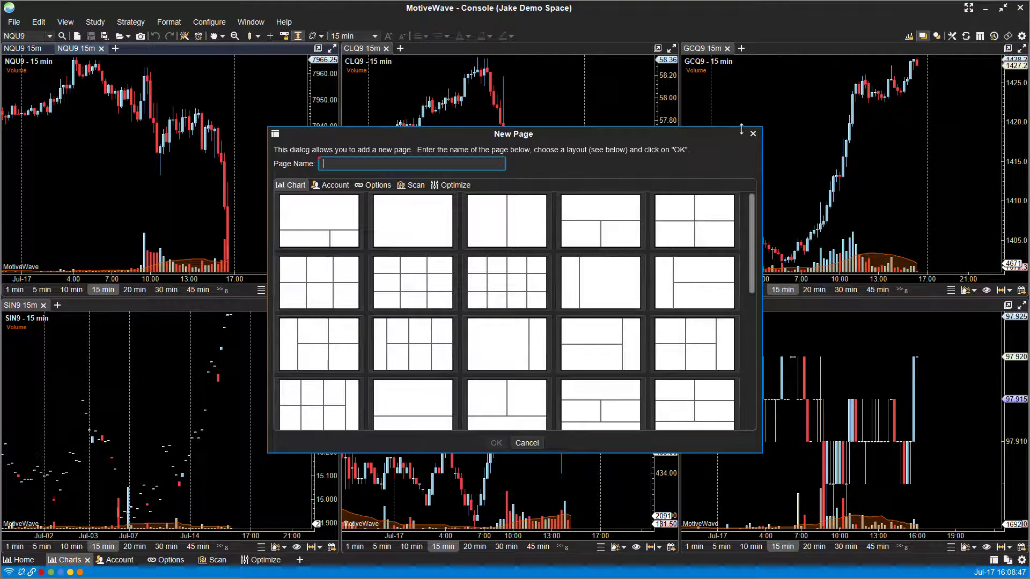
click(527, 443)
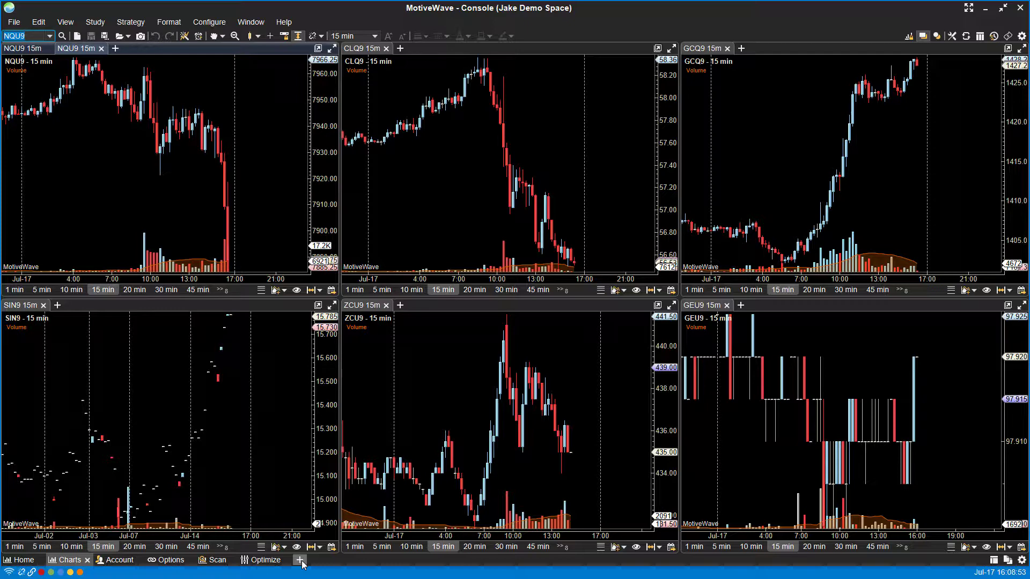
click(300, 560)
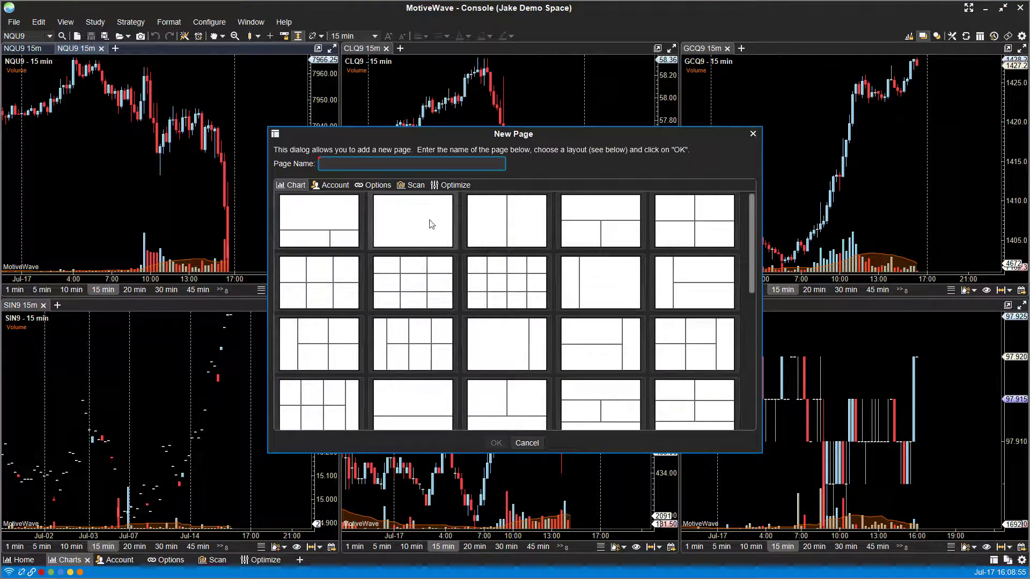
click(412, 221)
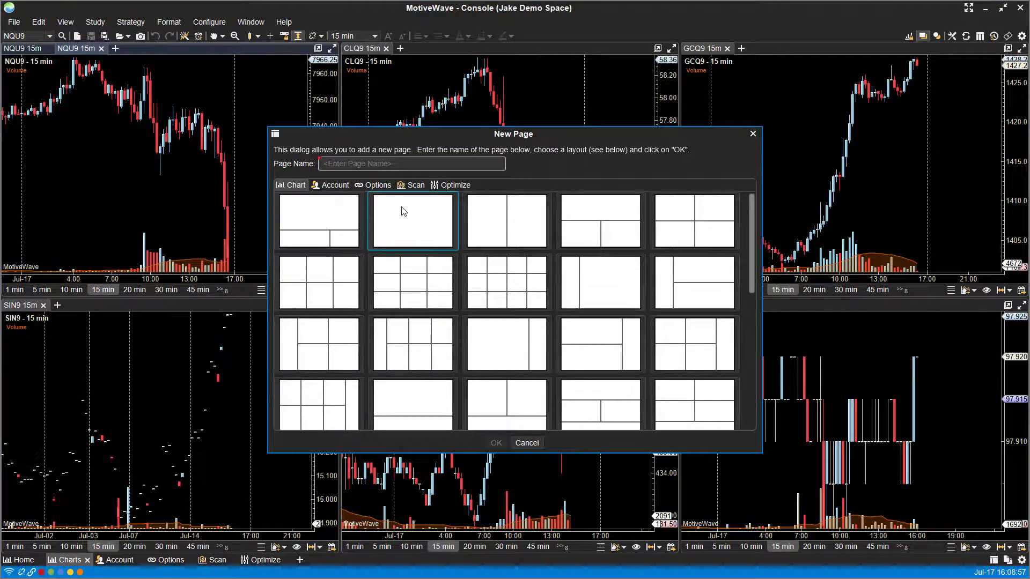
click(410, 163)
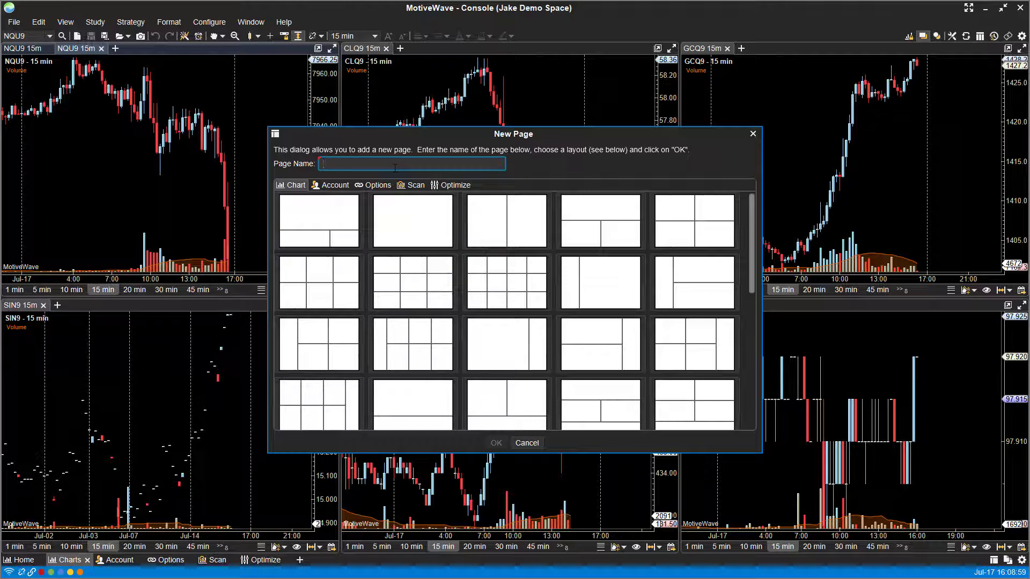
text(Demo S)
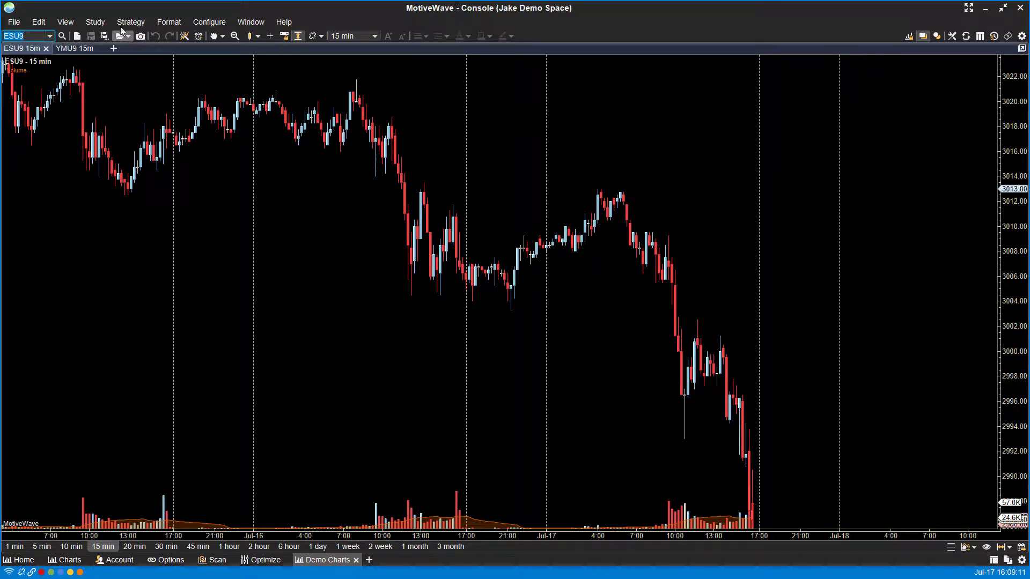
Add an NQU9 chart tab to the Demo Charts page
click(112, 48)
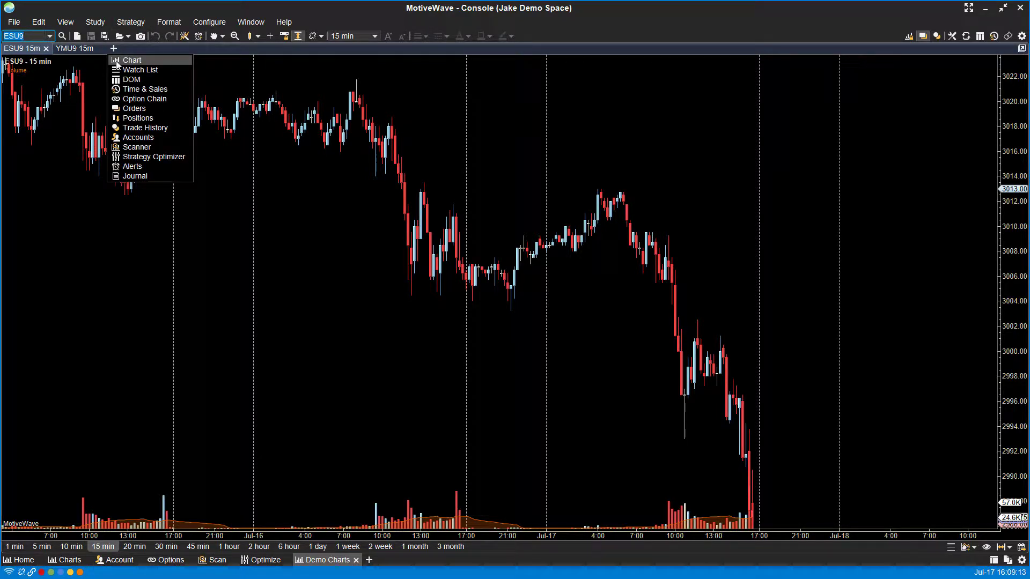
click(132, 61)
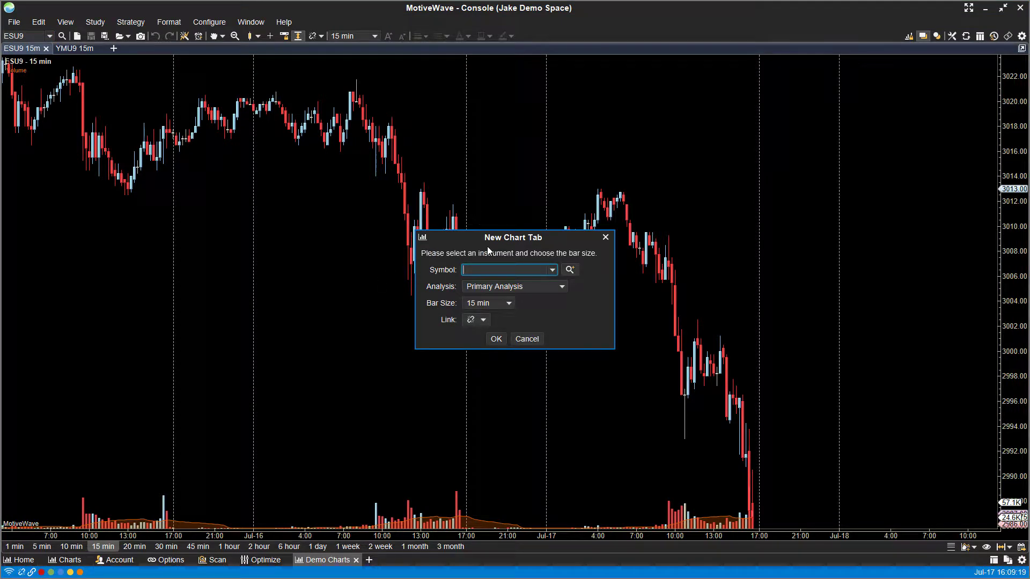
text(NQU9)
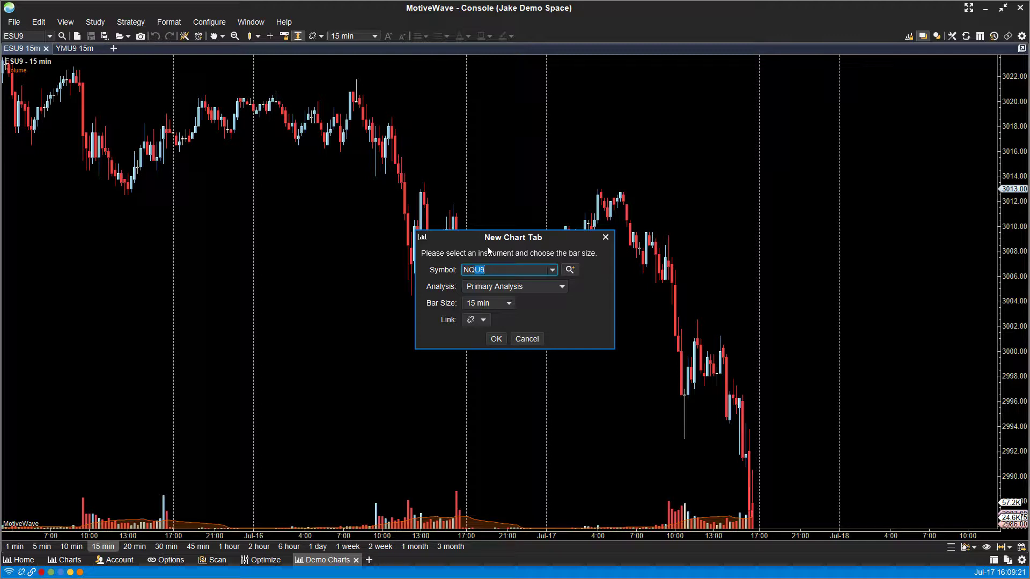
click(496, 339)
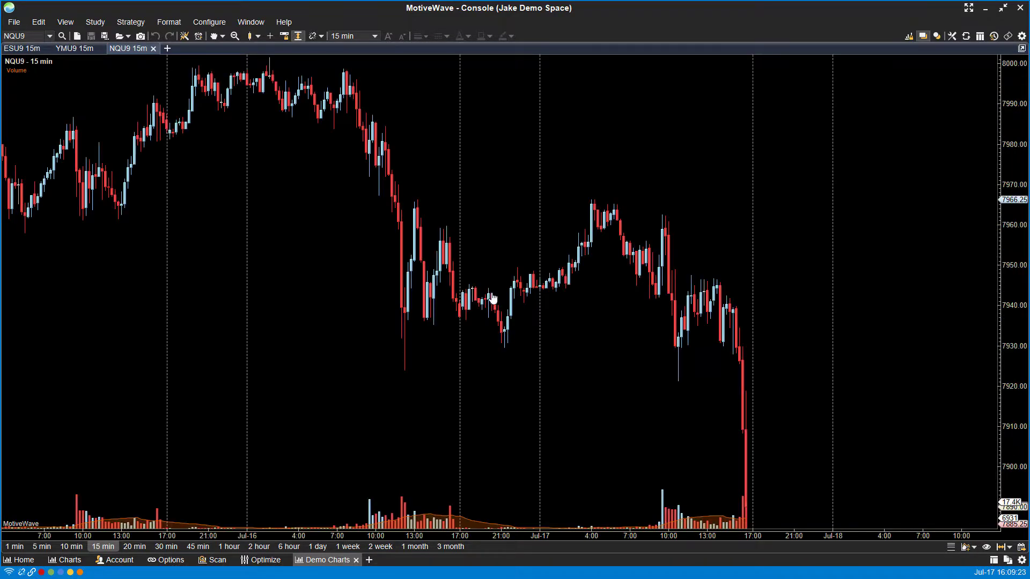
mouse_move(223, 228)
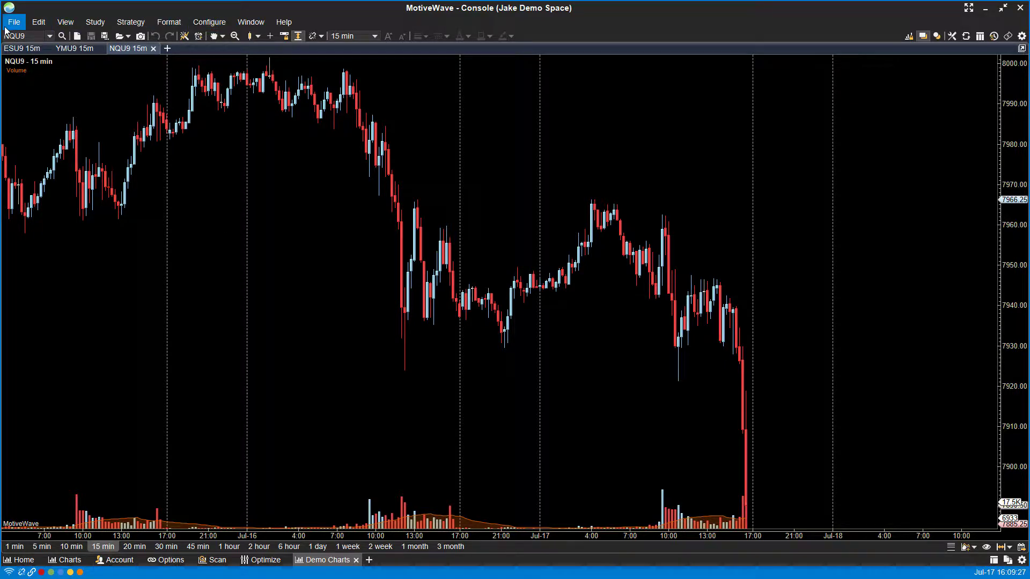
Create a standalone chart window from the File > New menu
click(15, 21)
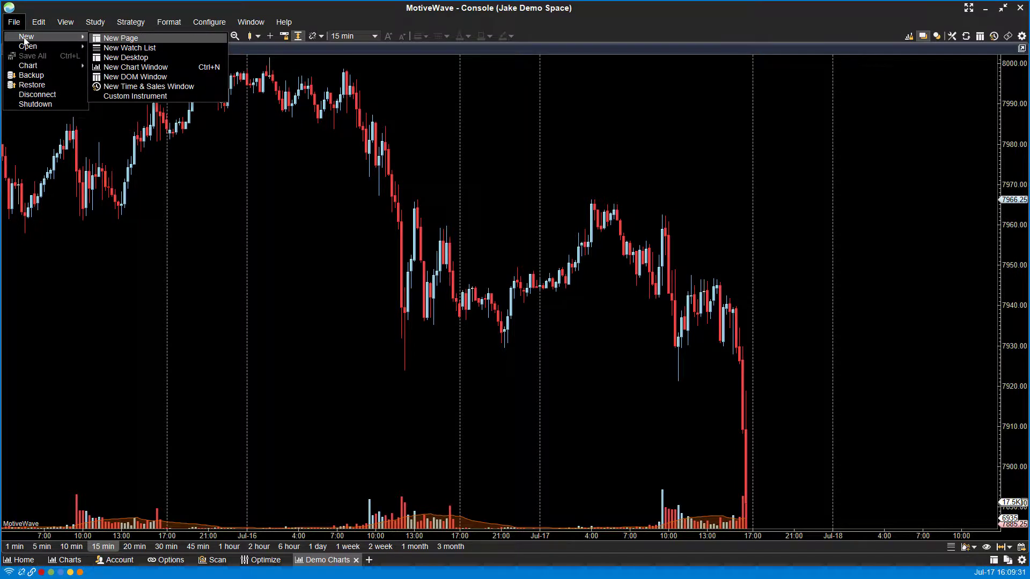
mouse_move(124, 57)
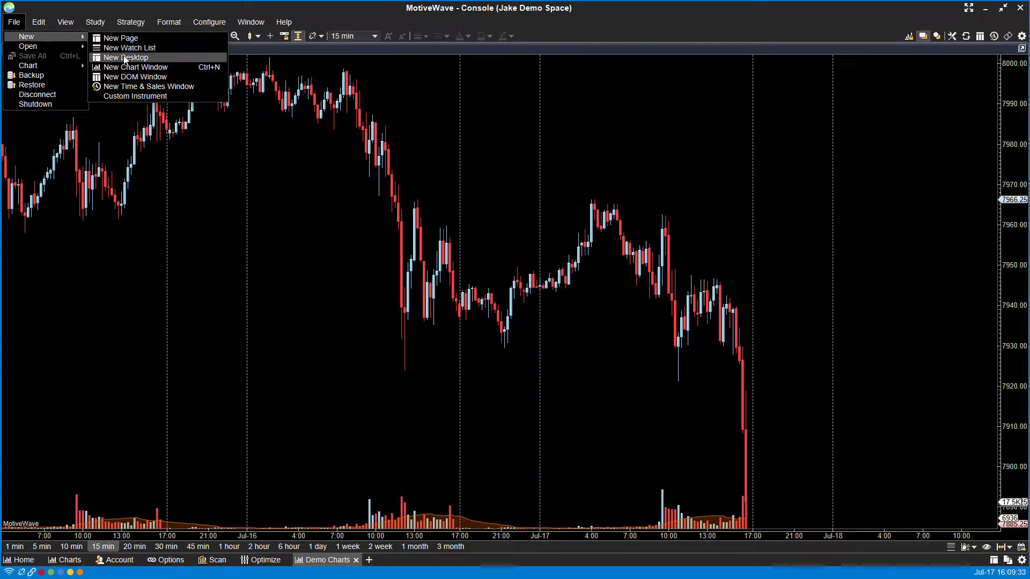
mouse_move(114, 48)
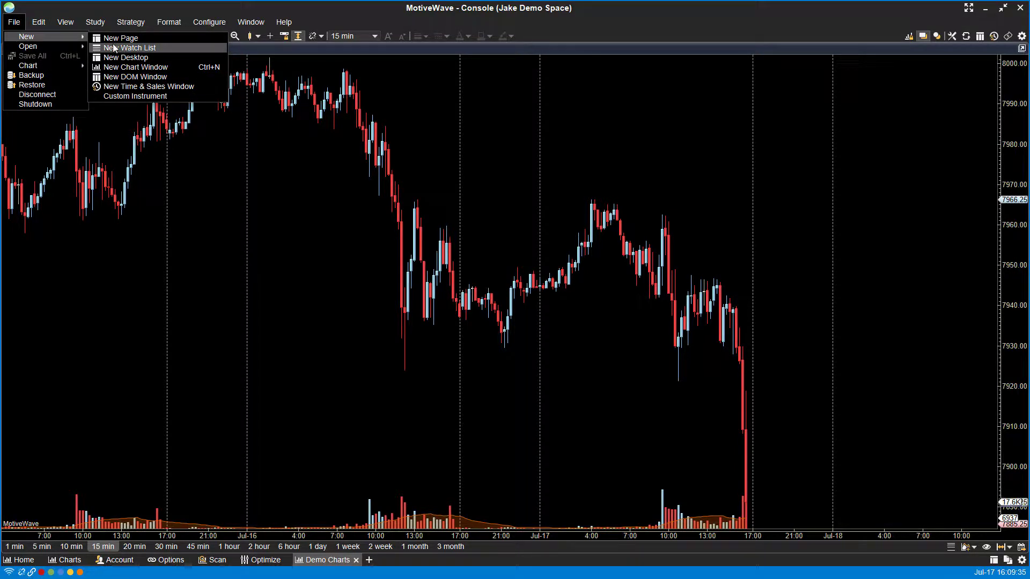
mouse_move(112, 77)
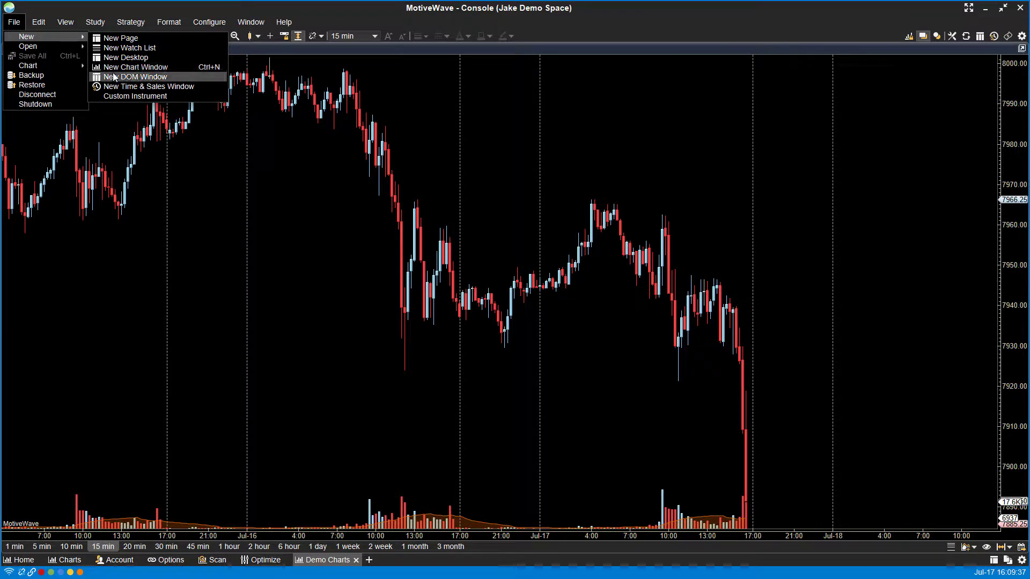
mouse_move(137, 66)
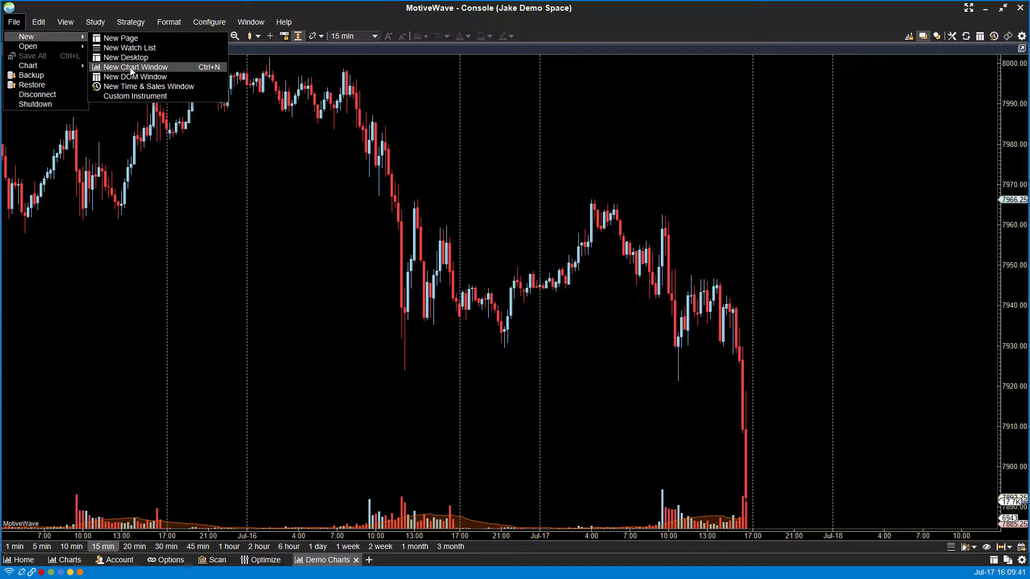
click(136, 66)
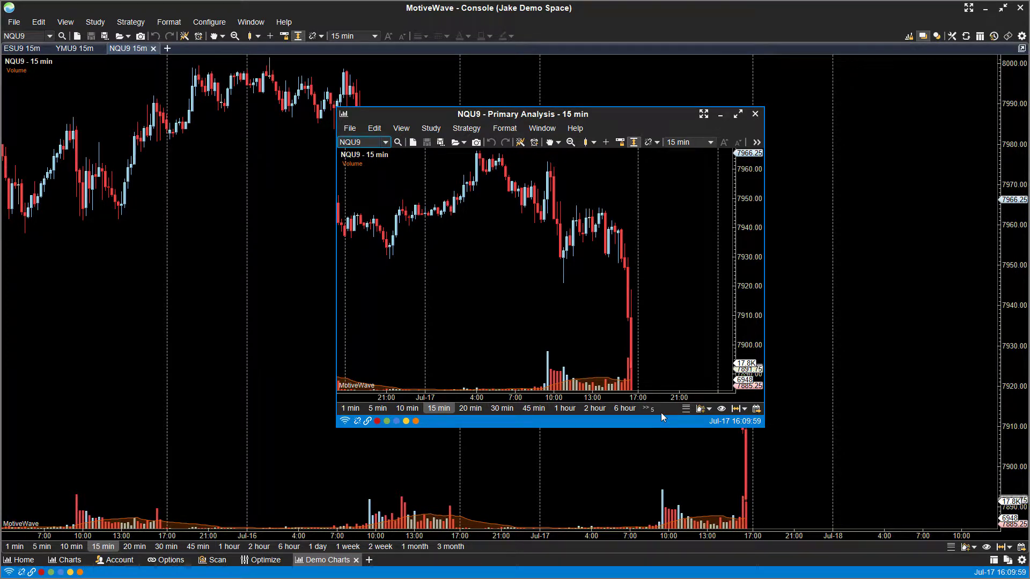
mouse_move(542, 129)
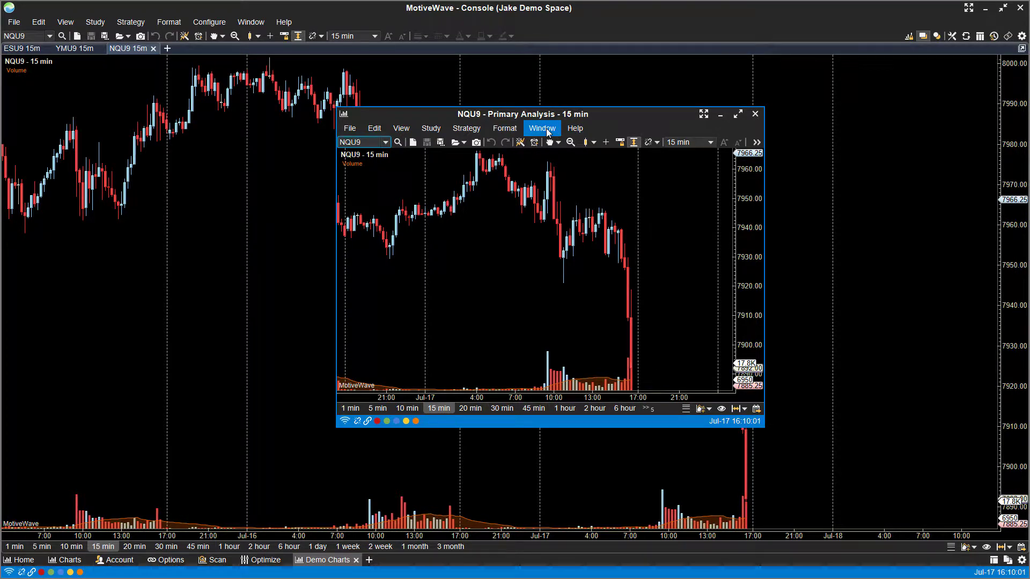